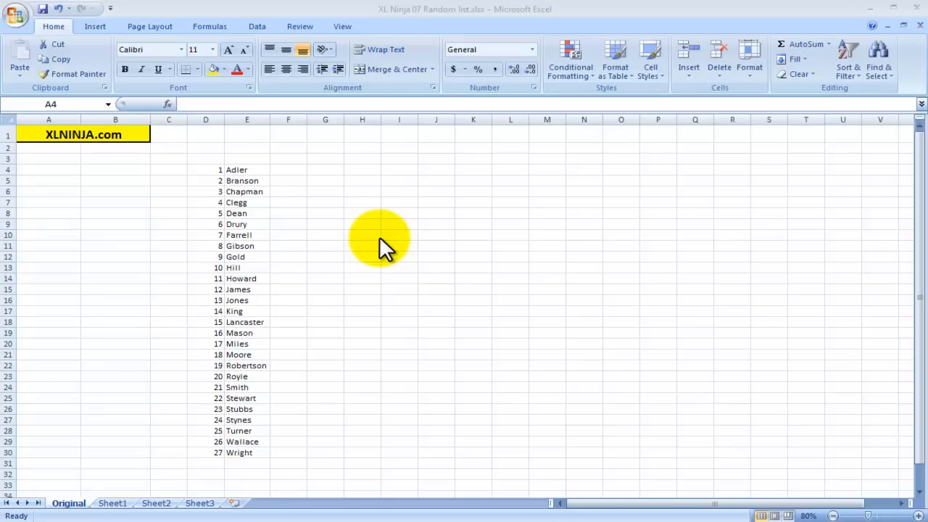
pyautogui.moveTo(250, 174)
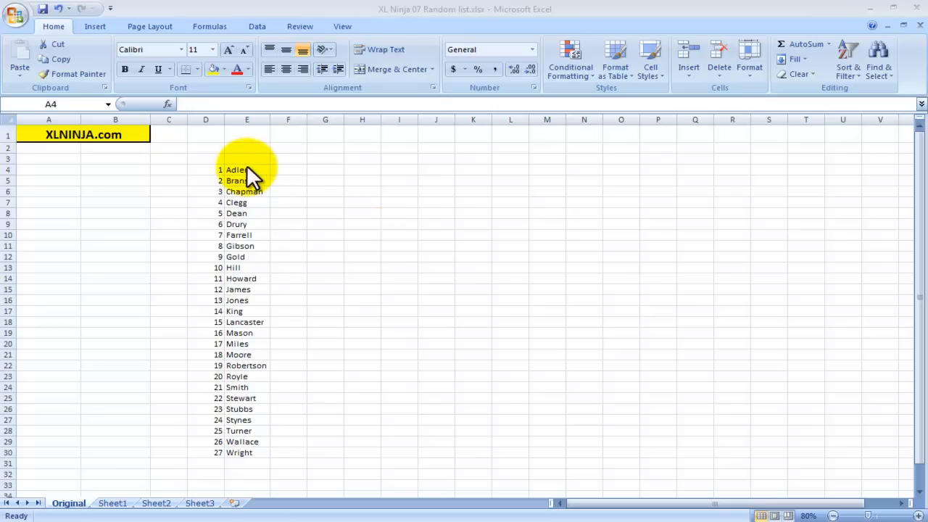
# Review the numbered 1–27 surname list in columns D:E and select cell A4.
pyautogui.moveTo(247, 170); pyautogui.dragTo(247, 442)
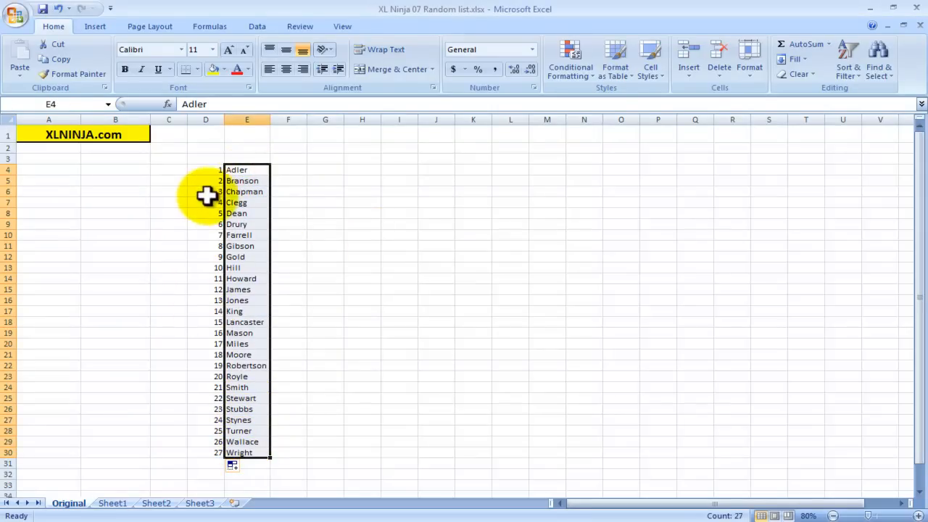
pyautogui.moveTo(207, 170); pyautogui.dragTo(246, 322)
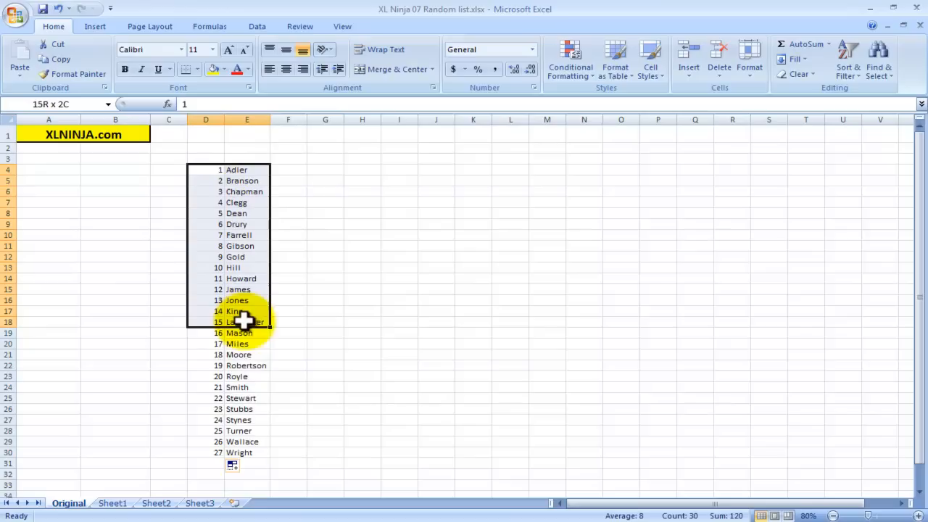
pyautogui.moveTo(245, 322); pyautogui.dragTo(244, 442)
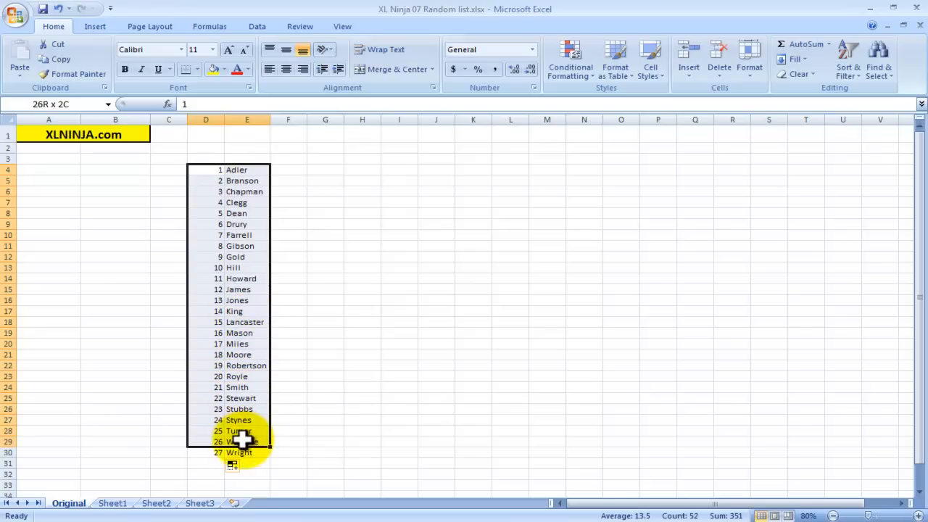
pyautogui.click(48, 170)
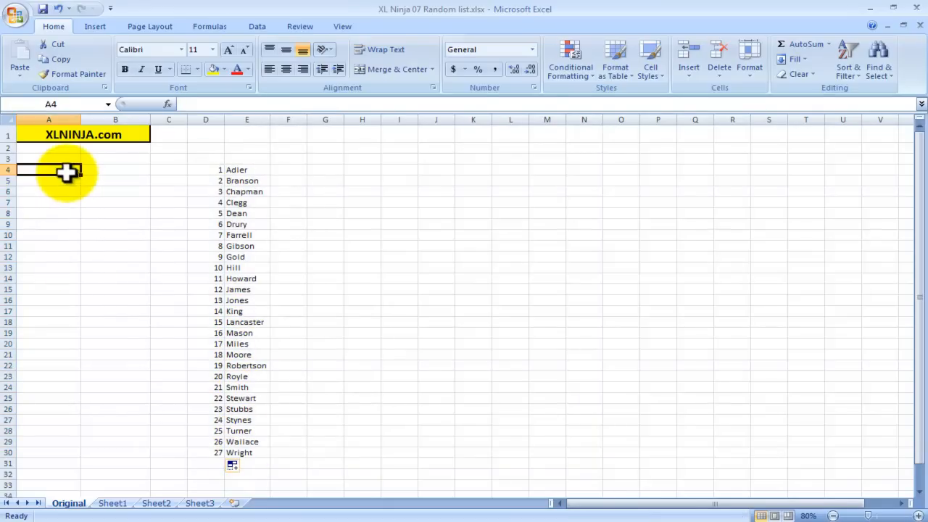
pyautogui.moveTo(65, 172); pyautogui.dragTo(48, 354)
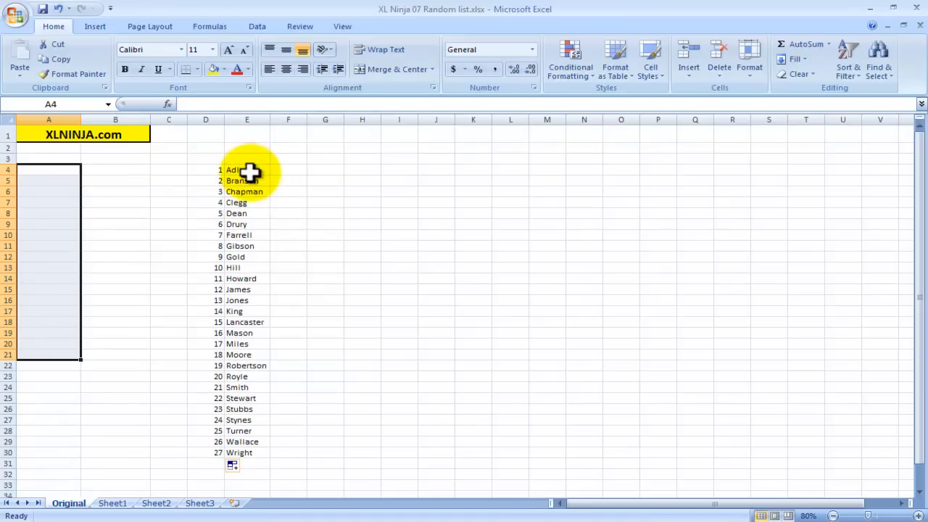
pyautogui.moveTo(246, 170); pyautogui.dragTo(254, 398)
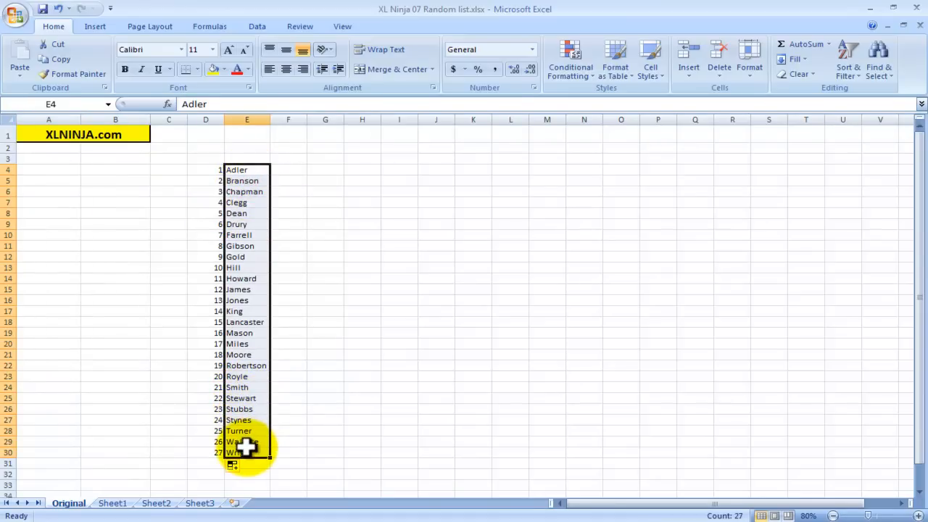
pyautogui.click(205, 170)
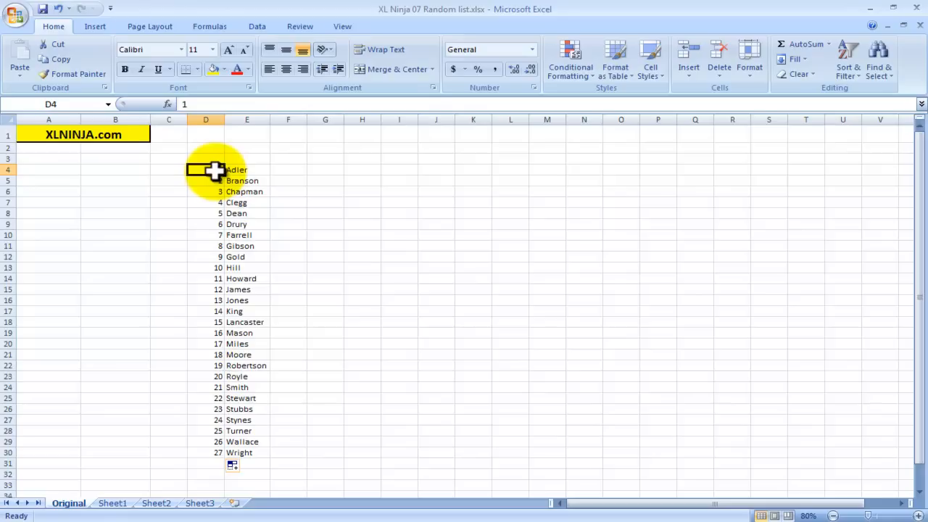
pyautogui.moveTo(206, 170); pyautogui.dragTo(206, 245)
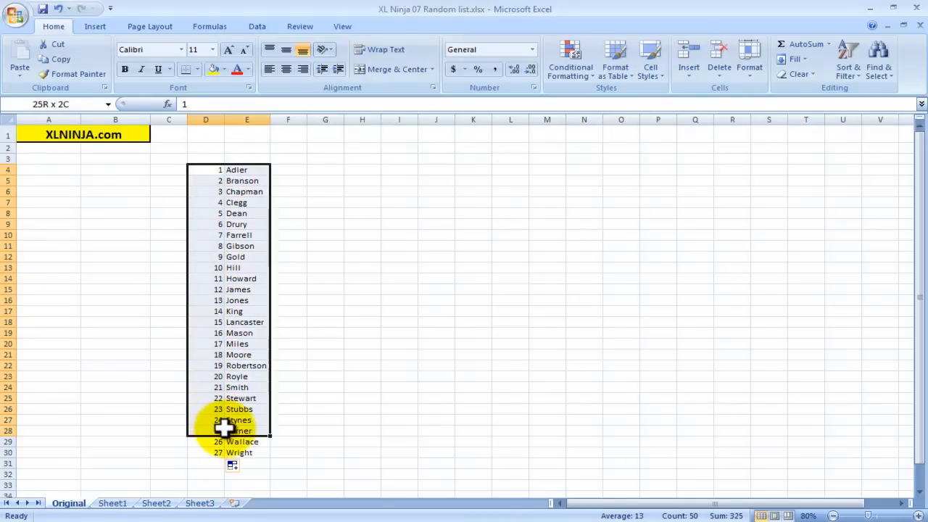
pyautogui.moveTo(227, 426); pyautogui.dragTo(205, 453)
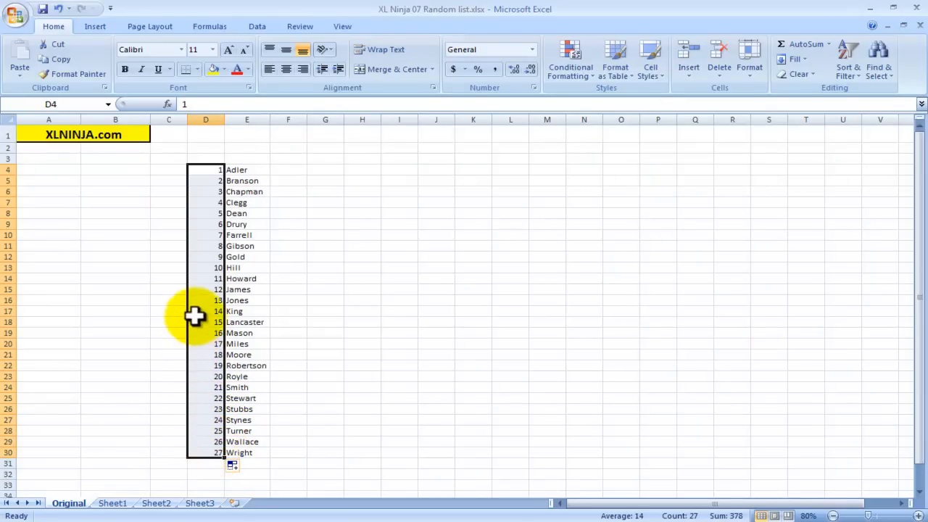
pyautogui.click(48, 170)
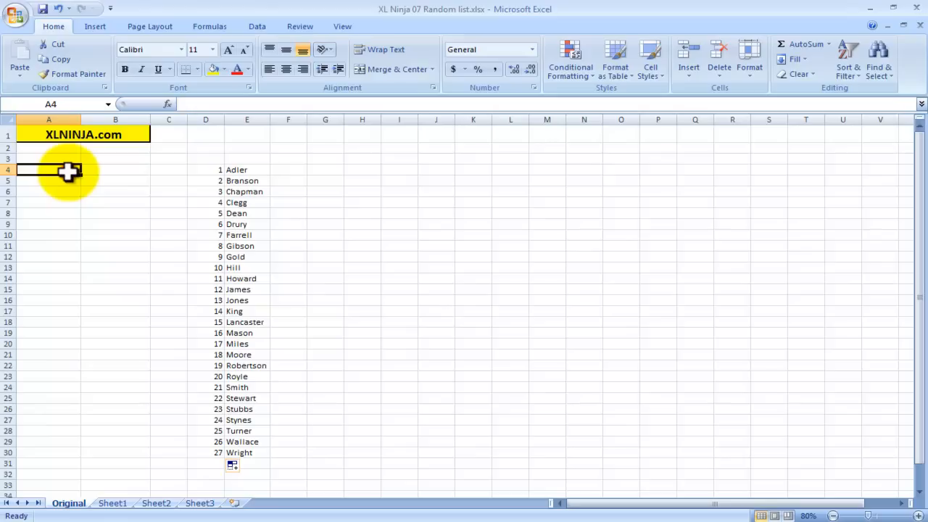
pyautogui.moveTo(48, 170); pyautogui.dragTo(48, 301)
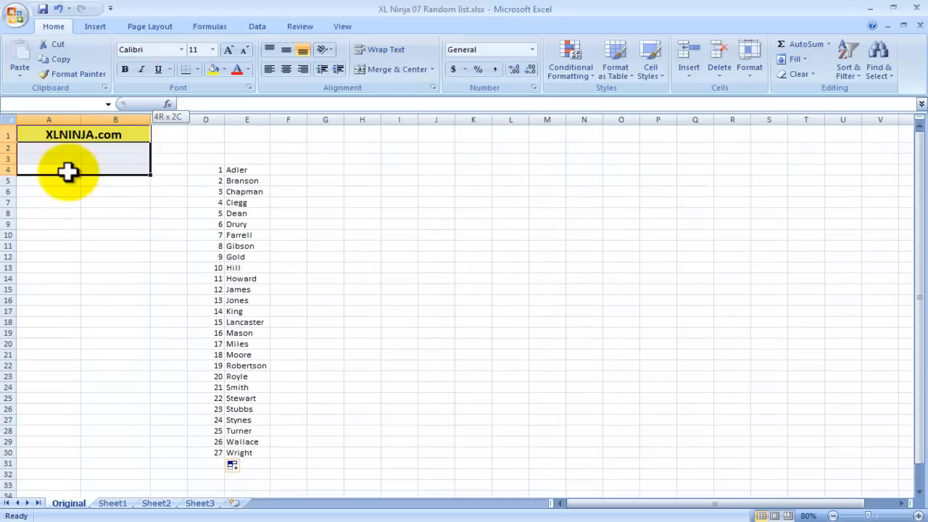
pyautogui.click(48, 169)
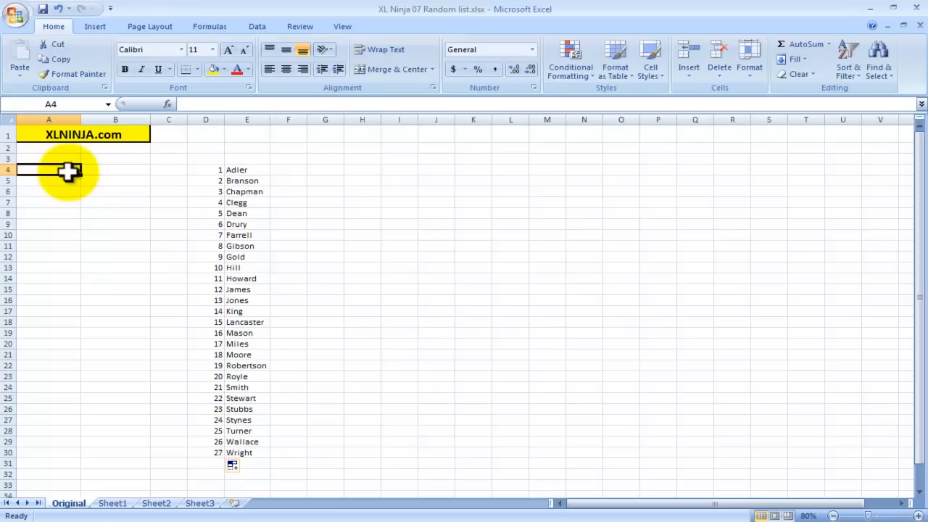
# Enter =RANDBETWEEN(1,27) in A4, which currently returns 2.
pyautogui.write('=')
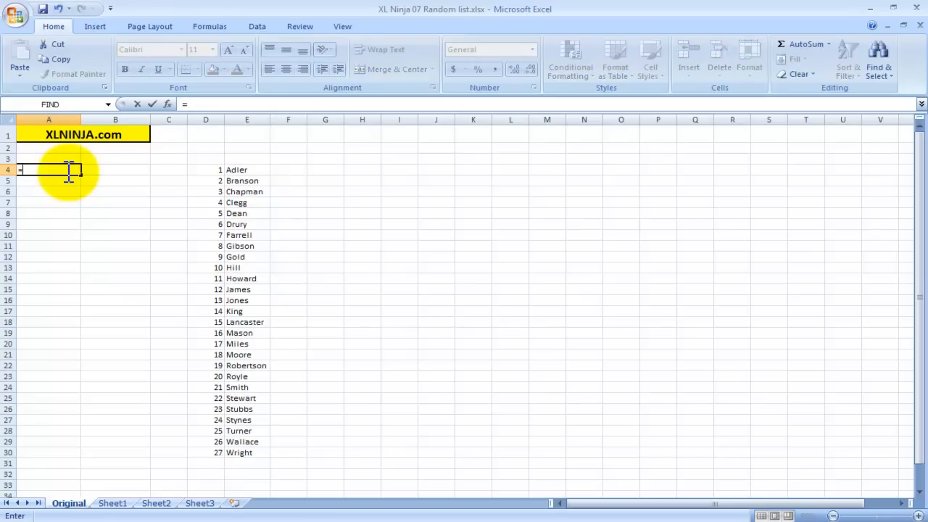
pyautogui.write('ran')
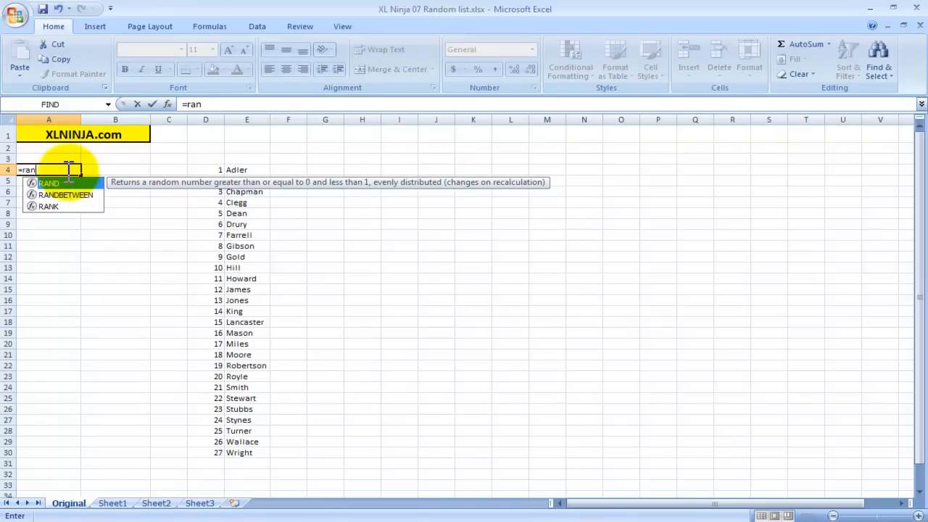
pyautogui.write('d')
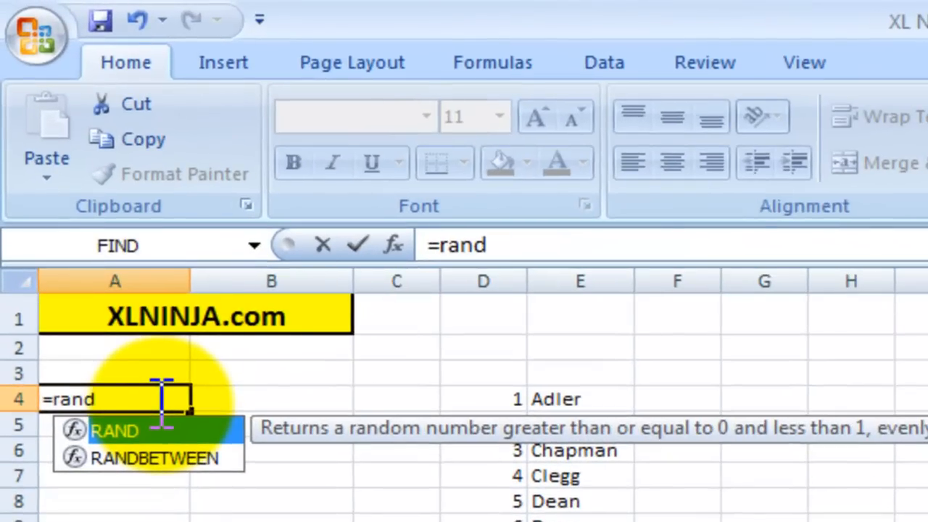
pyautogui.write('betwe')
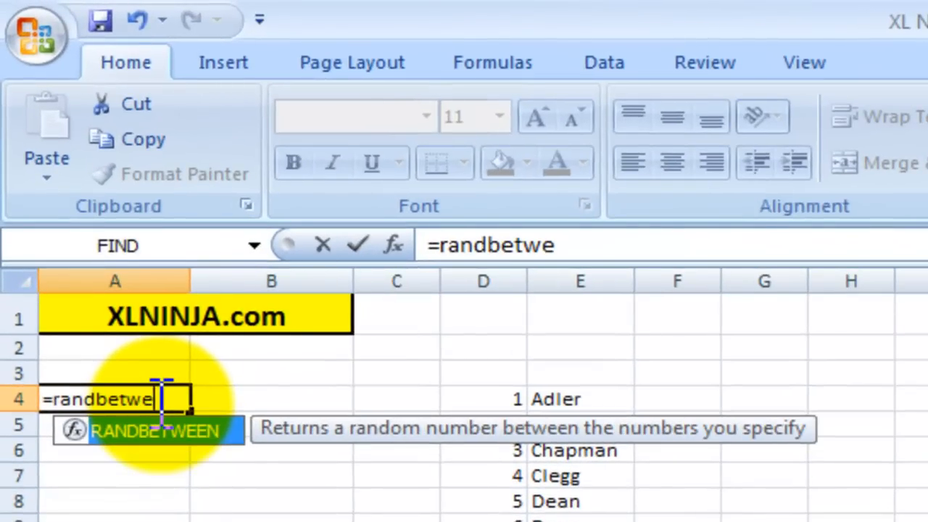
pyautogui.write('en(')
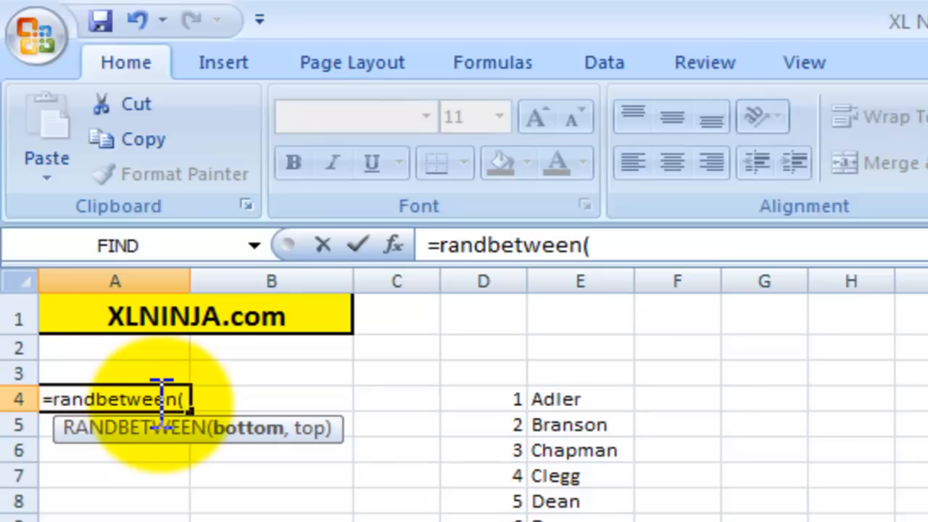
pyautogui.write('1')
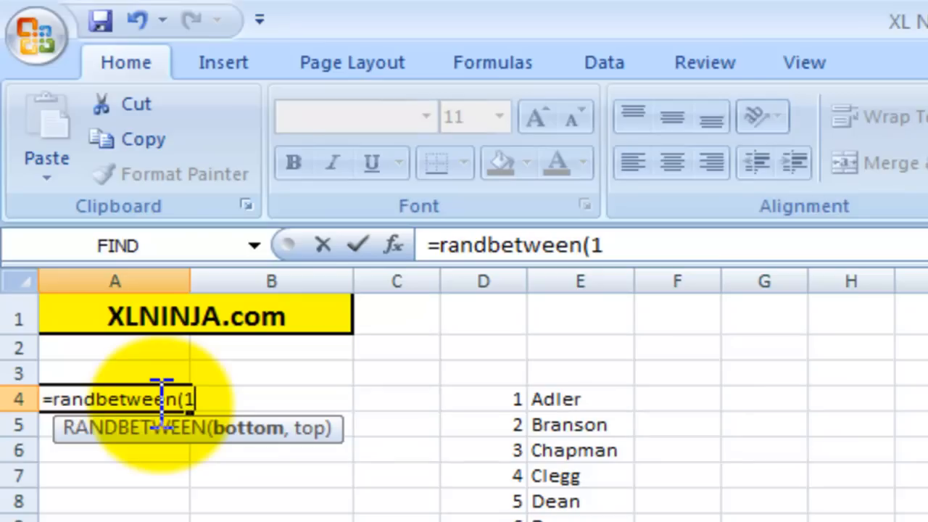
pyautogui.write(',2')
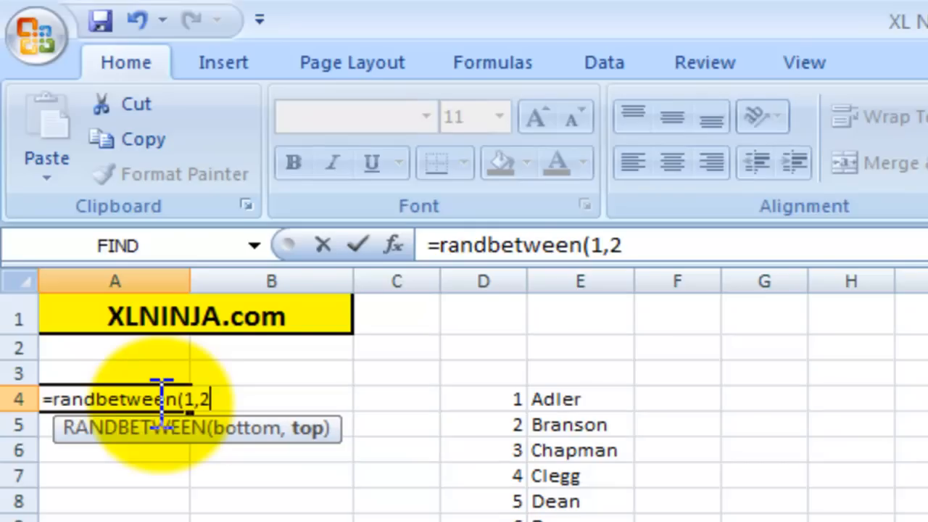
pyautogui.write('7')
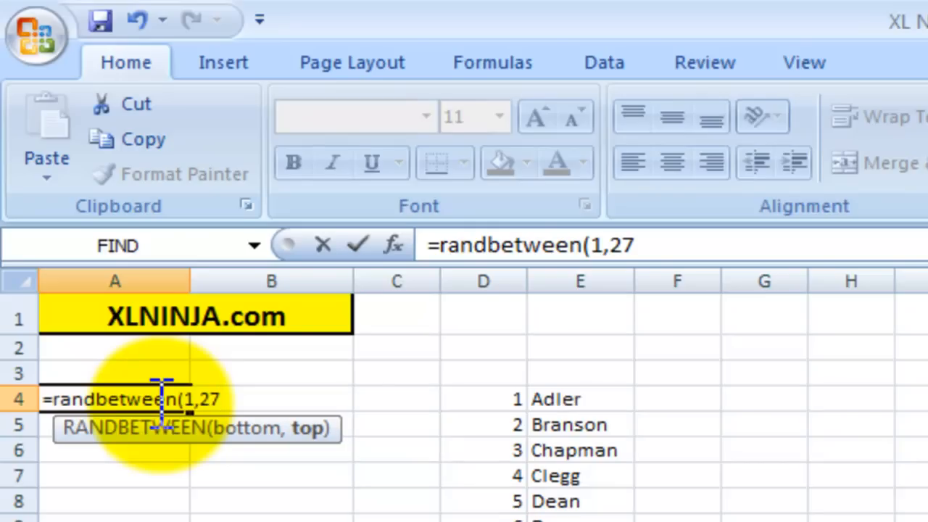
pyautogui.write(')')
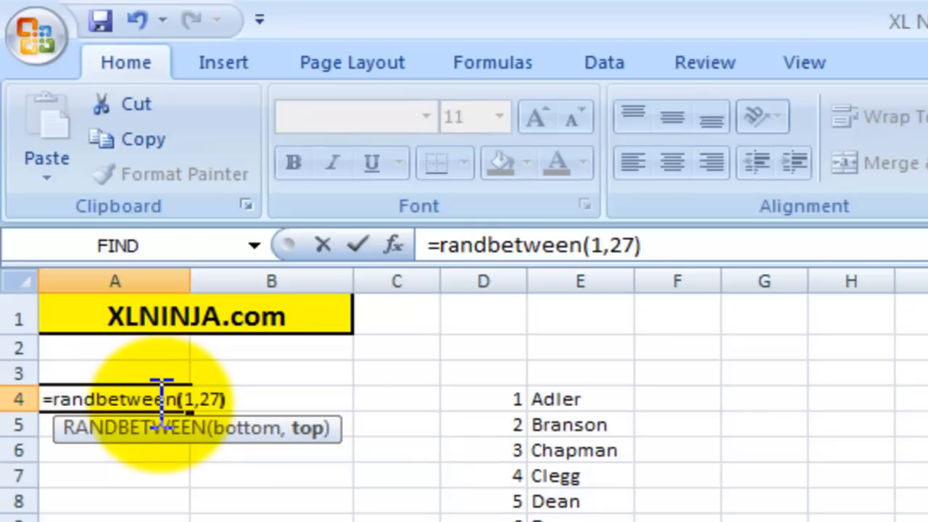
pyautogui.press('Return')
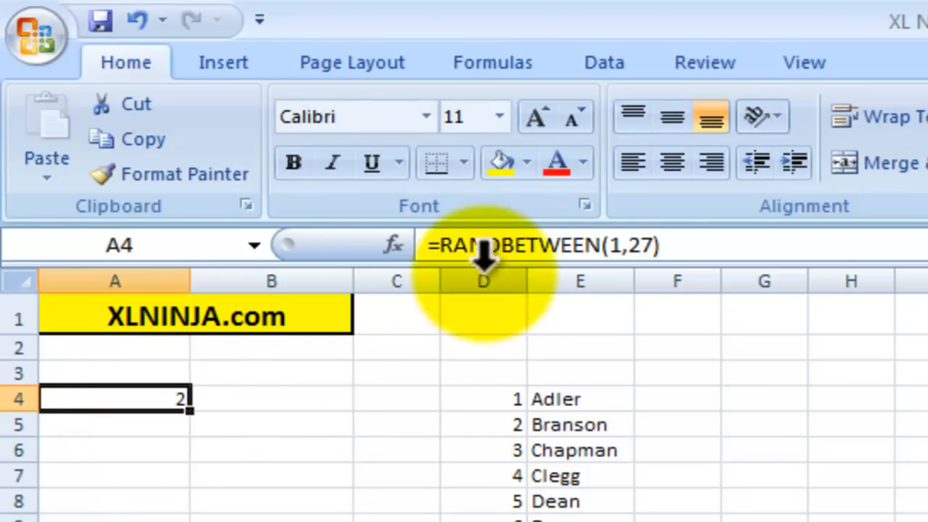
pyautogui.click(544, 245)
pyautogui.write('=A6')
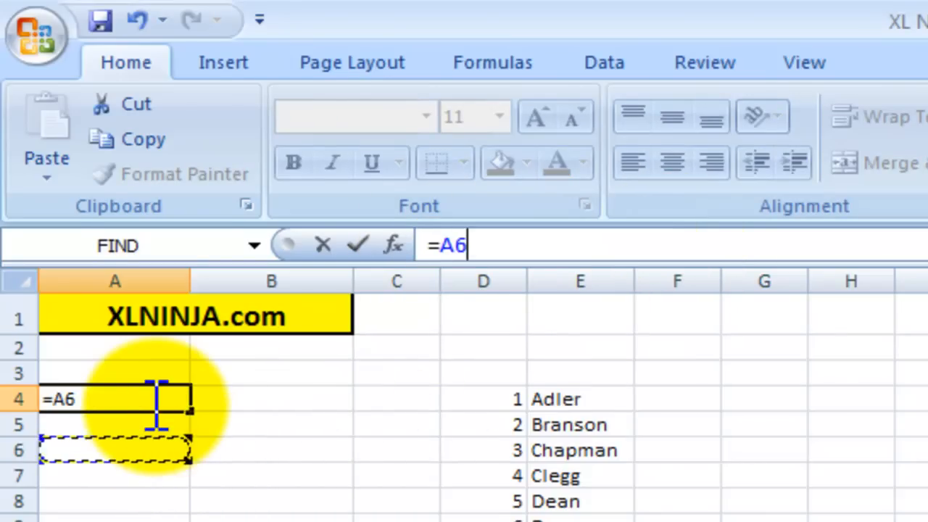
pyautogui.write('RANDBETWEEN(1,27)')
pyautogui.press('Return')
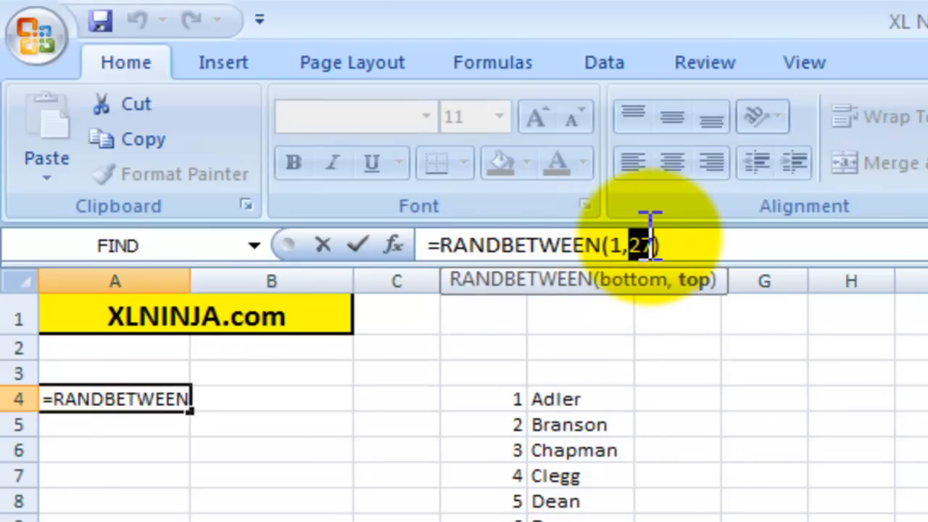
pyautogui.press('Return')
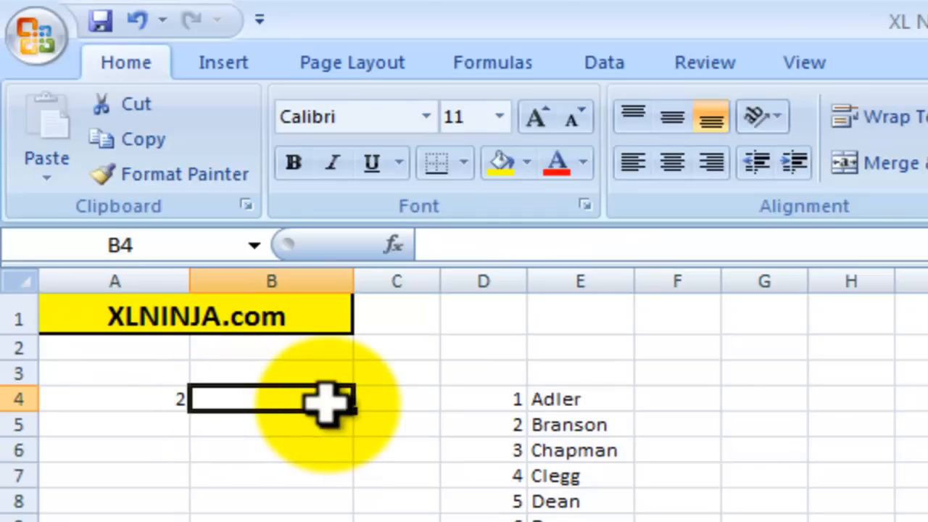
# Enter =VLOOKUP(A4,$D$4:$E$30,2) in B4, returning Smith for random number 21.
pyautogui.write('=vlookup(A4')
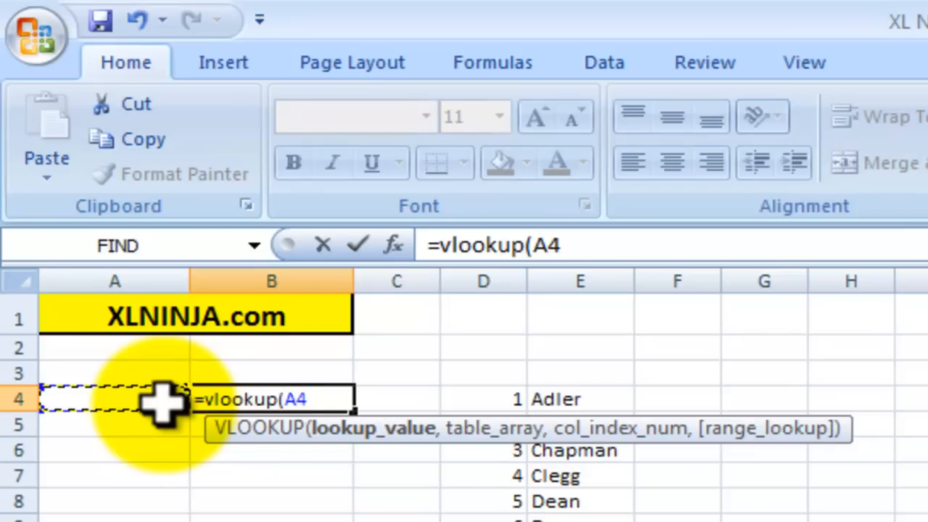
pyautogui.write(',D4:E30')
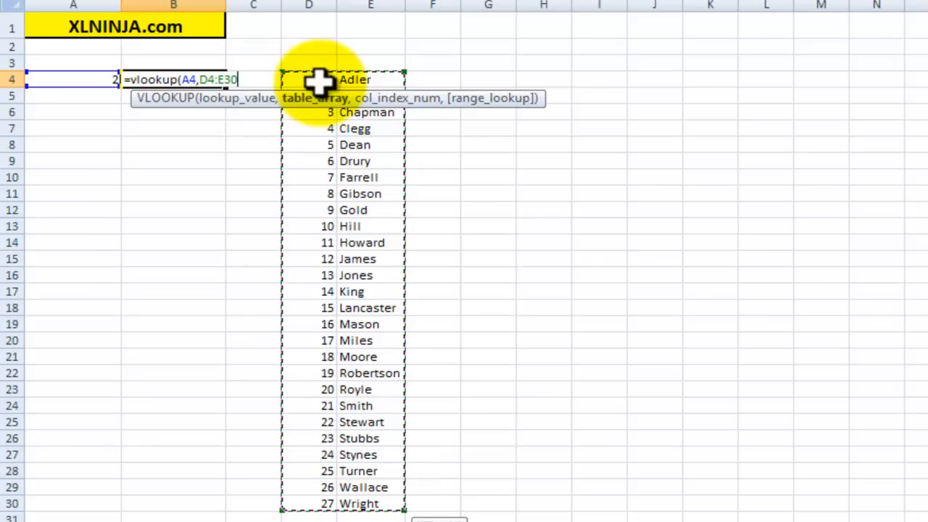
pyautogui.press('F4')
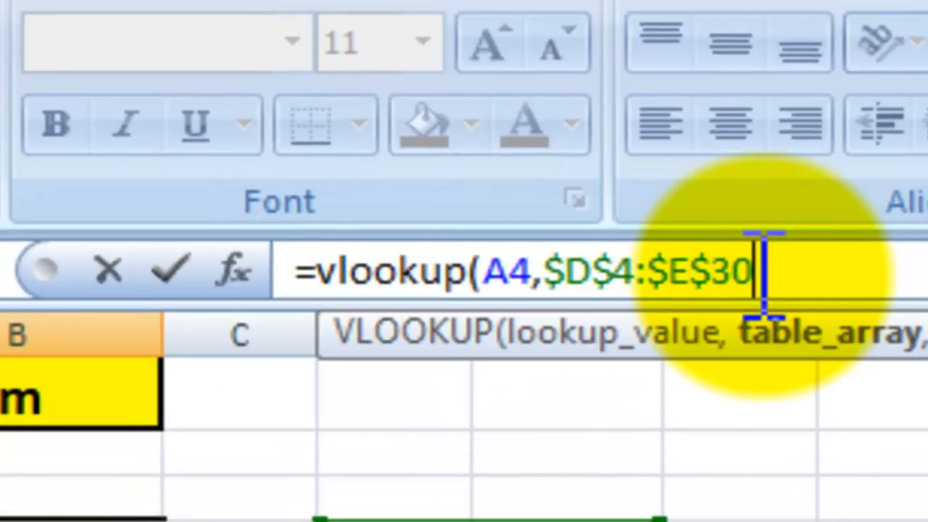
pyautogui.write(',')
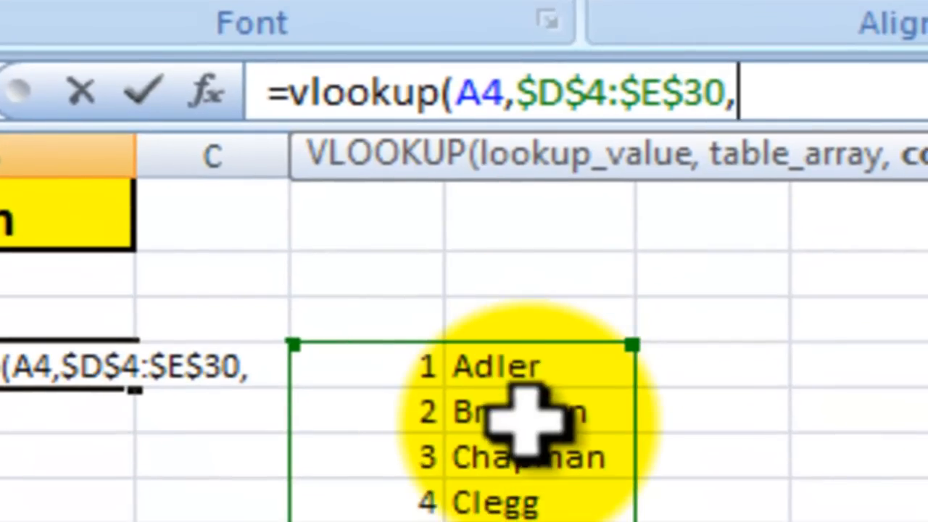
pyautogui.write('2')
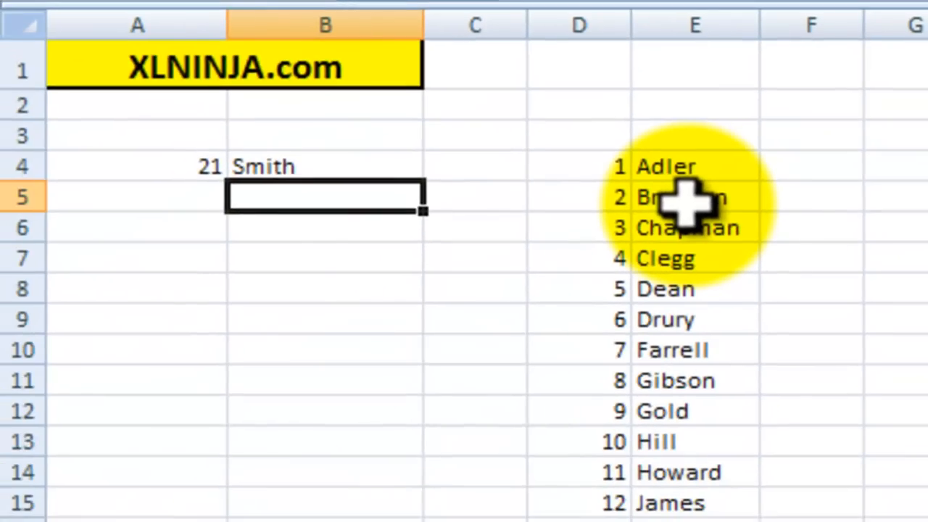
pyautogui.click(325, 166)
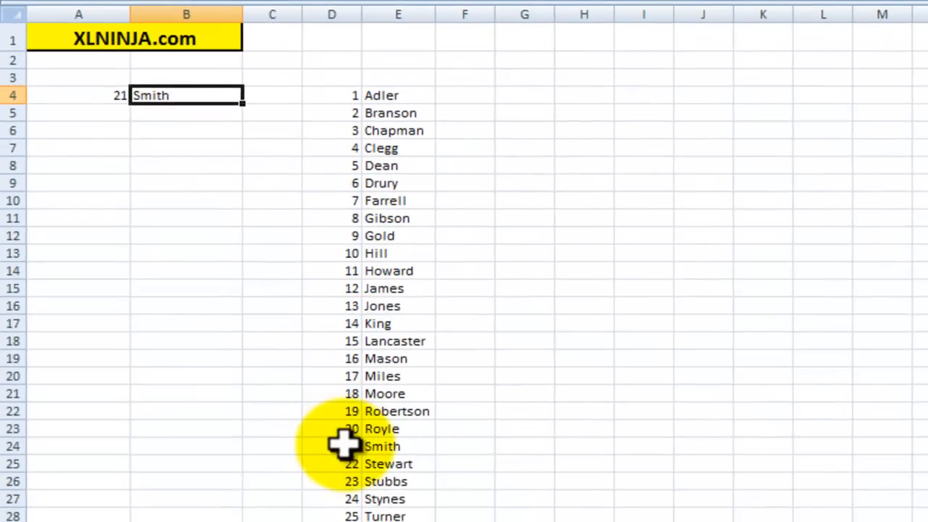
pyautogui.moveTo(428, 446)
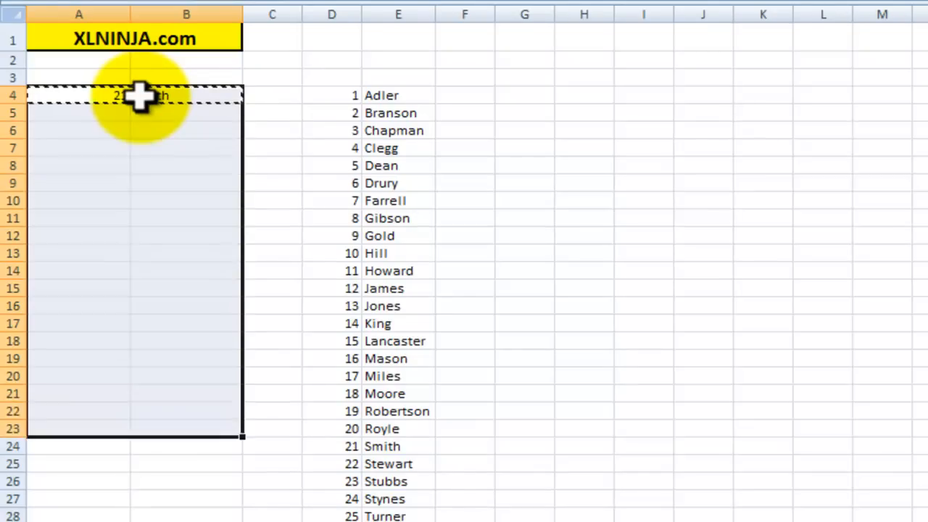
# Scroll down and back up through the filled random number and surname rows.
pyautogui.scroll(-3)
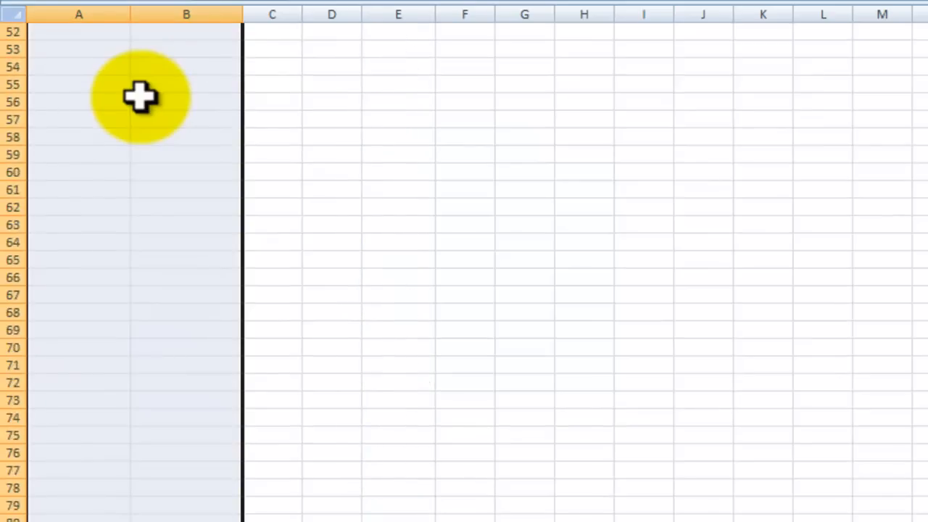
pyautogui.scroll(-3)
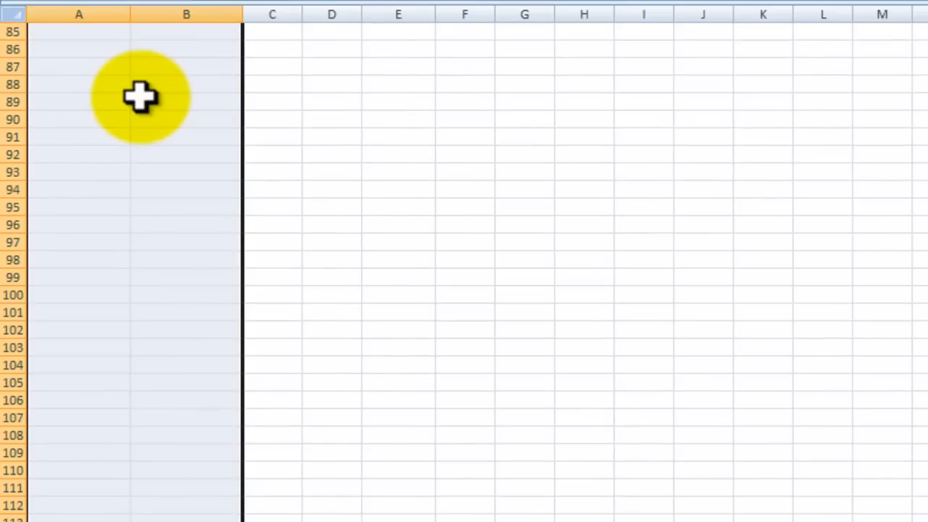
pyautogui.scroll(3)
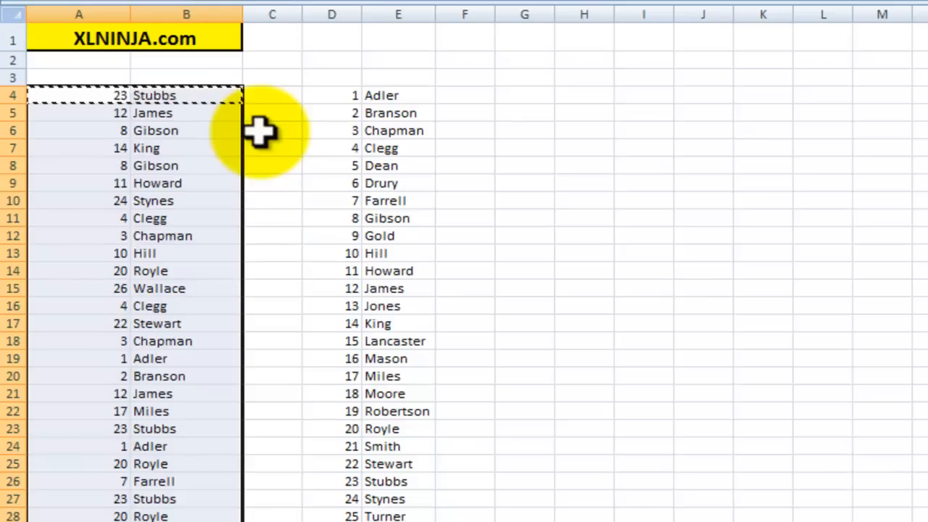
pyautogui.moveTo(196, 132)
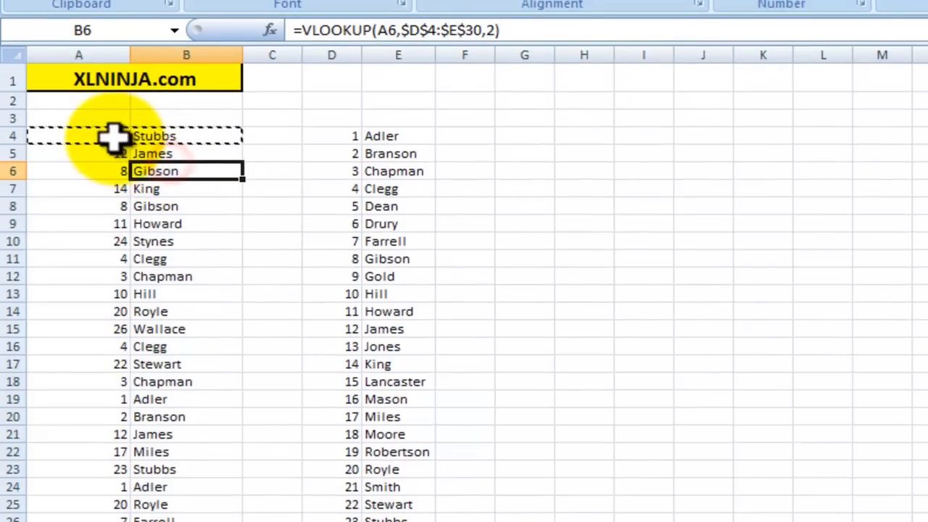
# Inspect the RANDBETWEEN formulas in A4 and A7 and the VLOOKUP formula in B4.
pyautogui.click(79, 136)
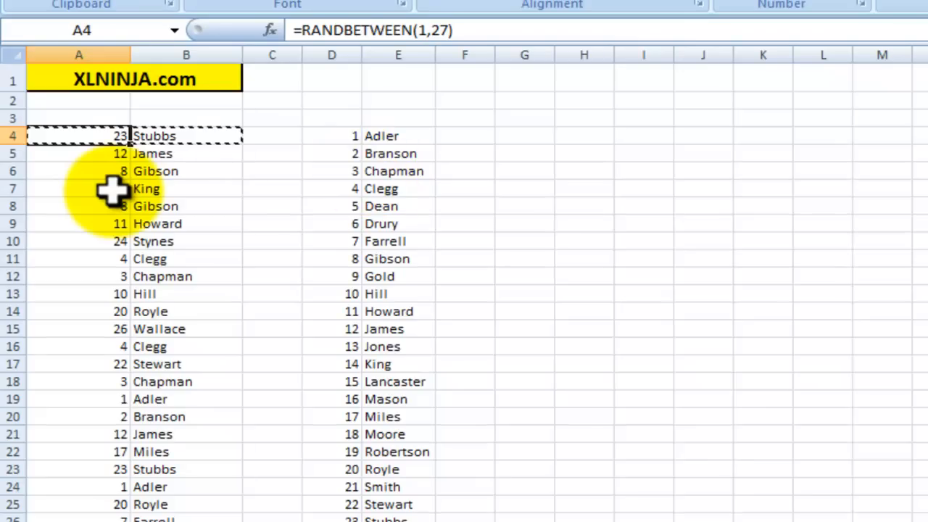
pyautogui.click(79, 188)
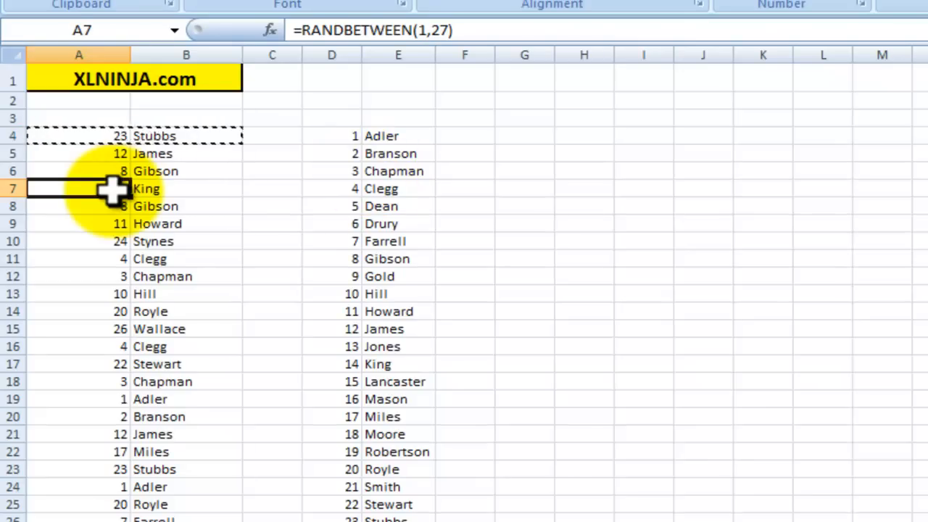
pyautogui.click(78, 136)
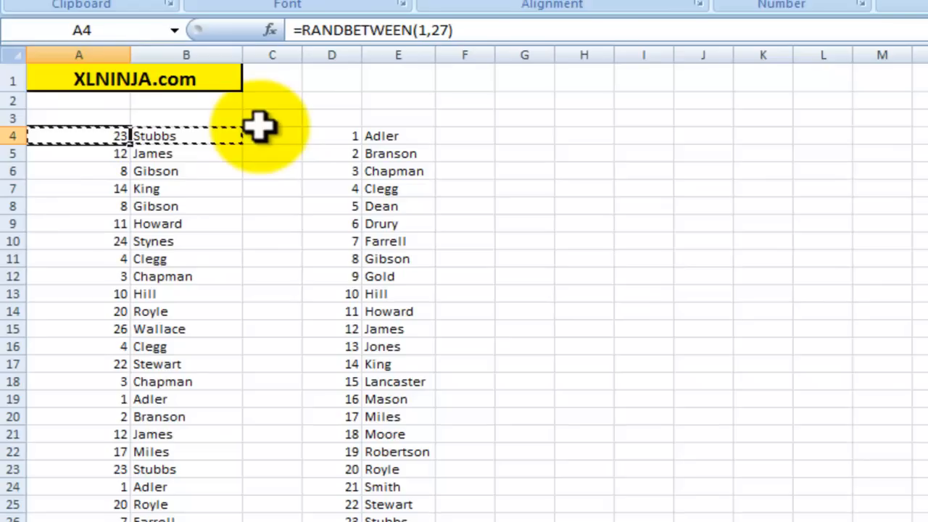
pyautogui.click(186, 136)
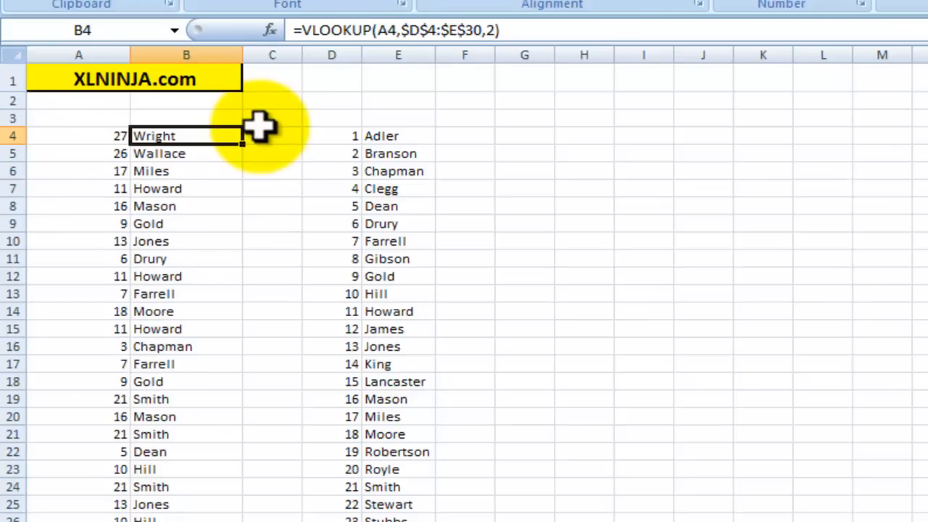
pyautogui.moveTo(174, 224)
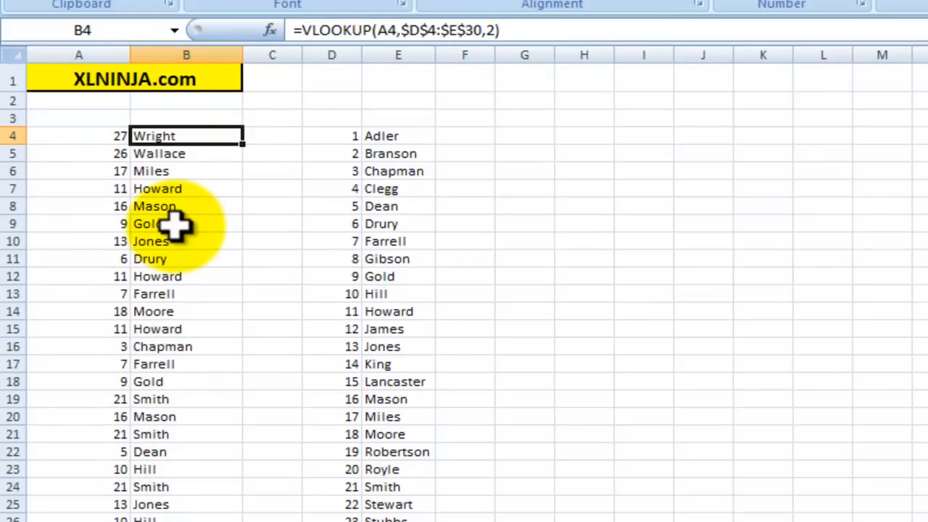
pyautogui.moveTo(159, 153)
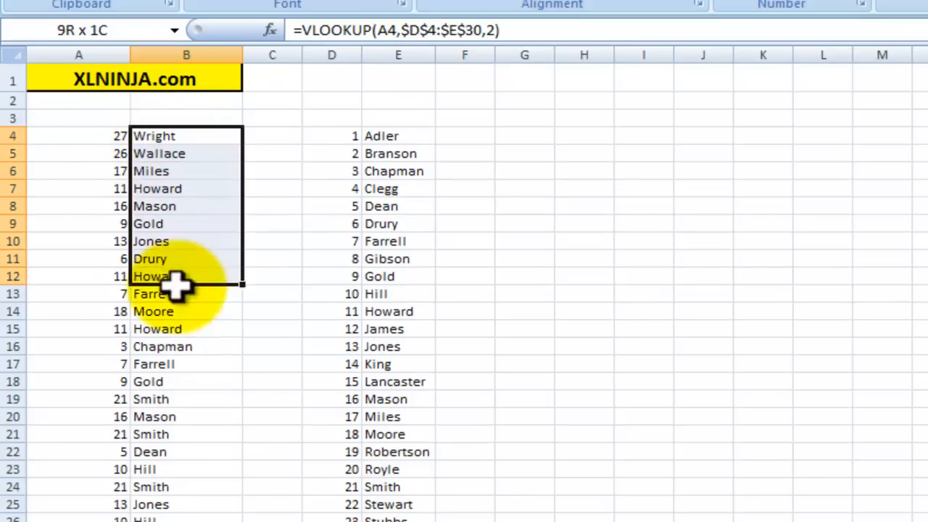
# Copy the column B surname results and paste them as values into column I.
pyautogui.rightClick(174, 283)
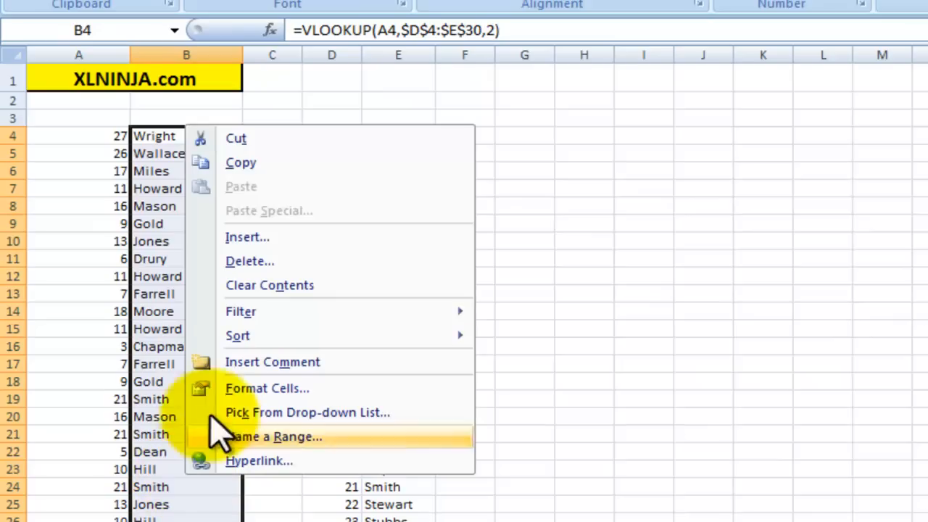
pyautogui.click(644, 131)
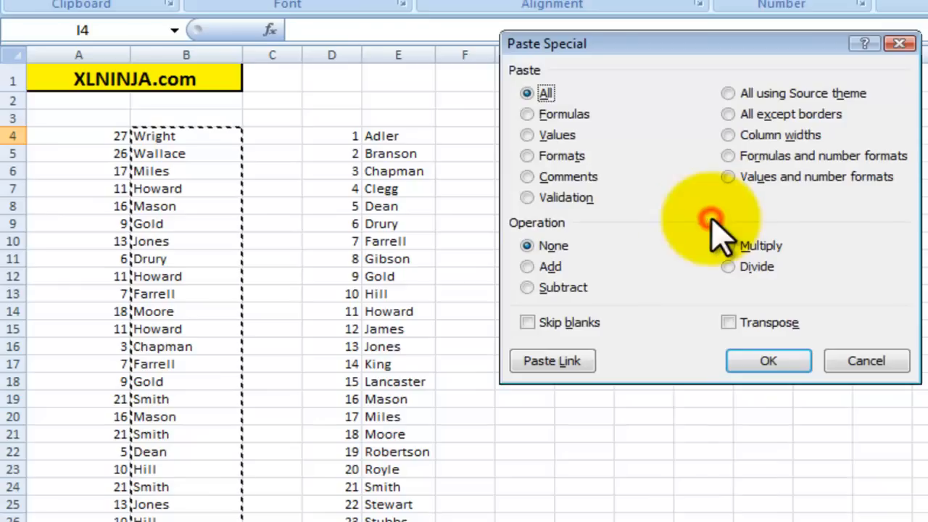
pyautogui.click(768, 361)
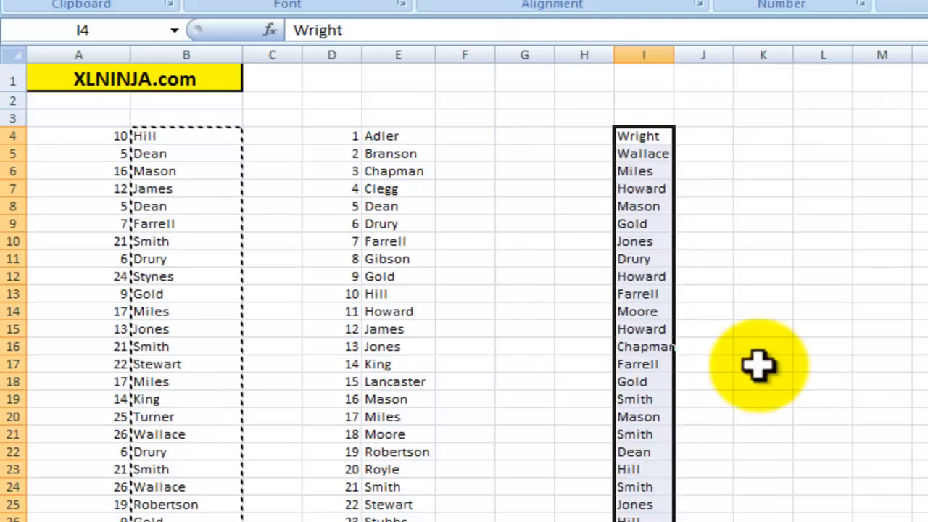
pyautogui.moveTo(158, 370)
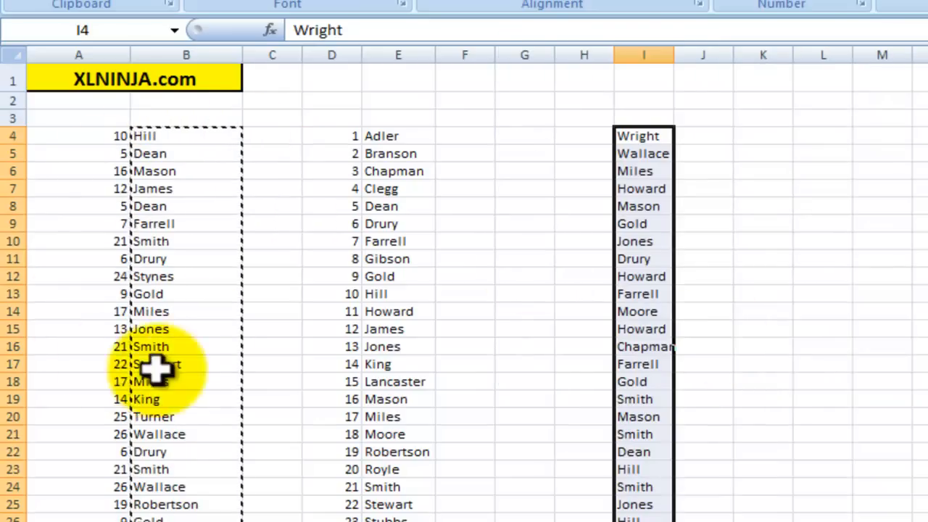
pyautogui.moveTo(678, 323)
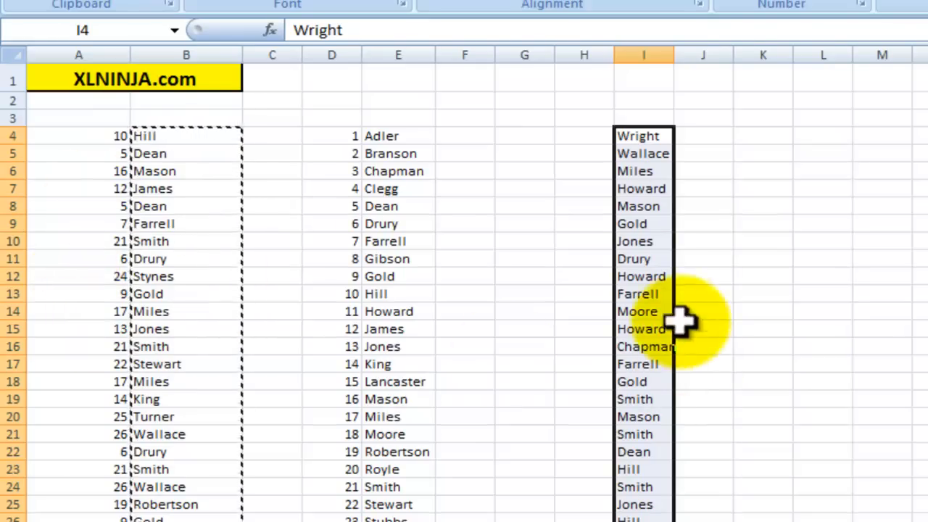
# Confirm I4 holds a fixed surname while B4 still holds the lookup formula.
pyautogui.click(638, 276)
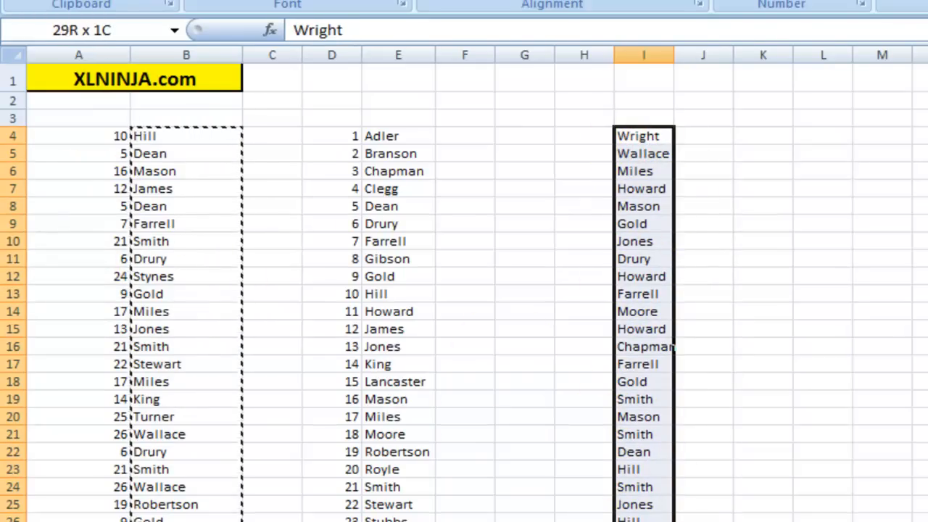
pyautogui.click(644, 135)
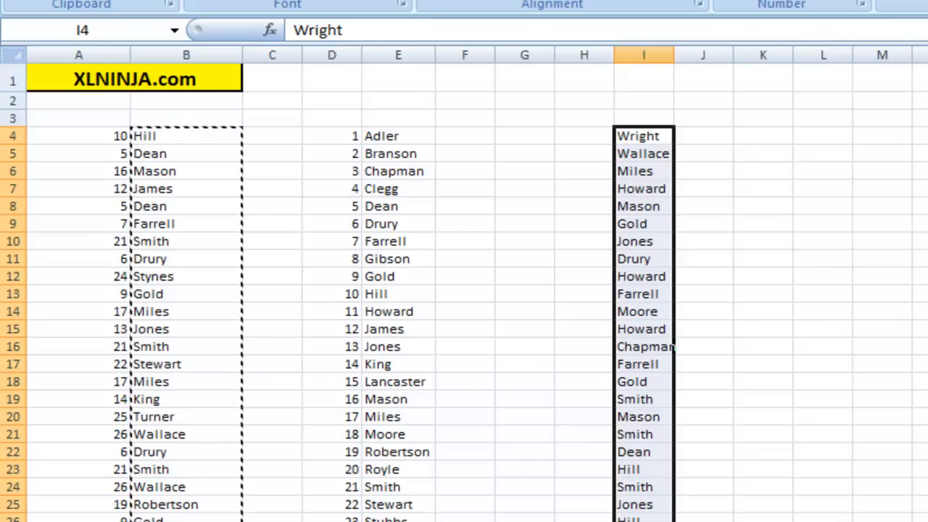
pyautogui.click(156, 135)
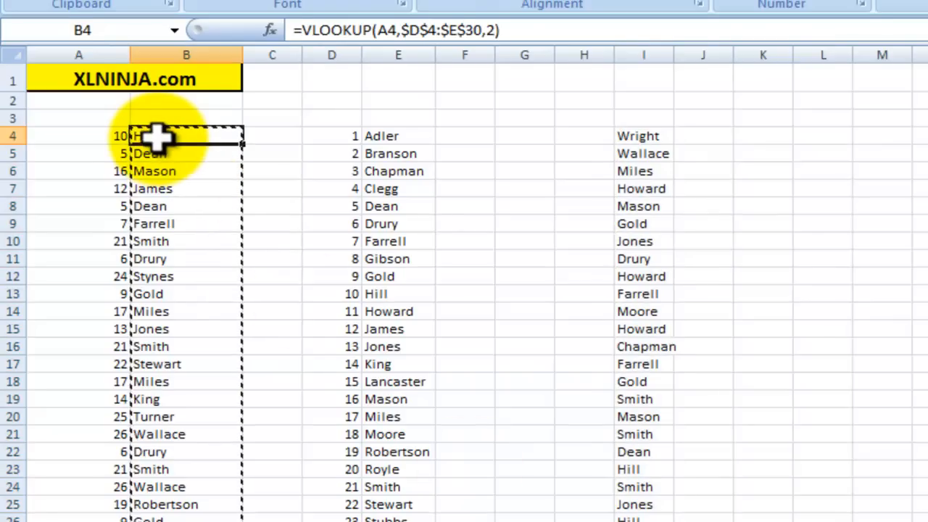
pyautogui.click(79, 136)
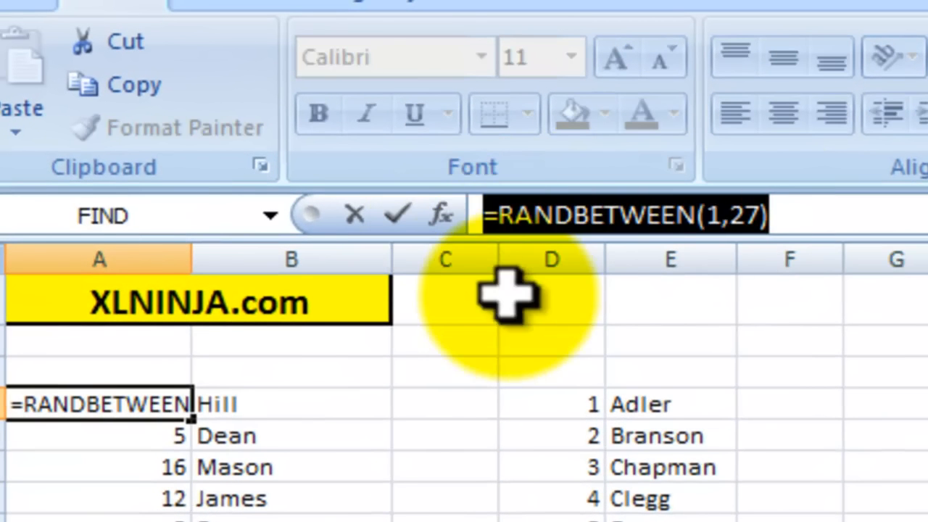
pyautogui.press('Return')
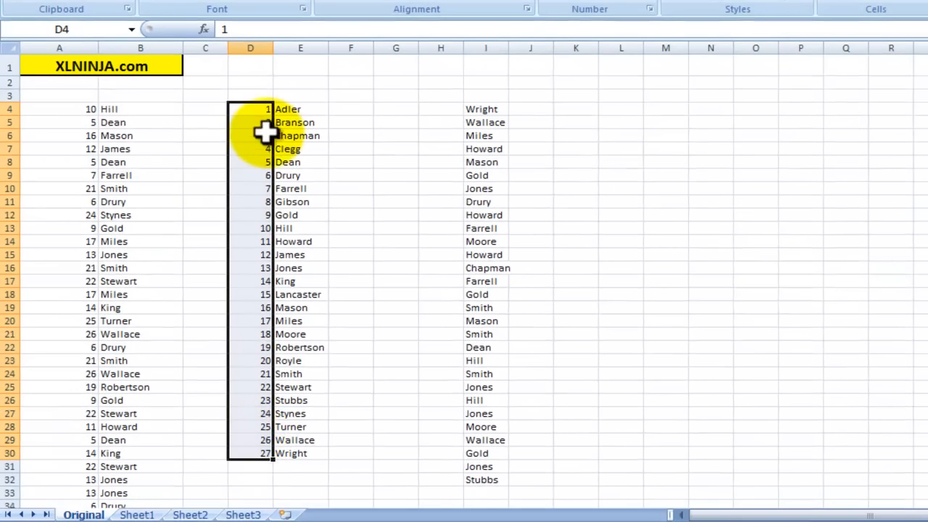
pyautogui.moveTo(250, 109); pyautogui.dragTo(301, 189)
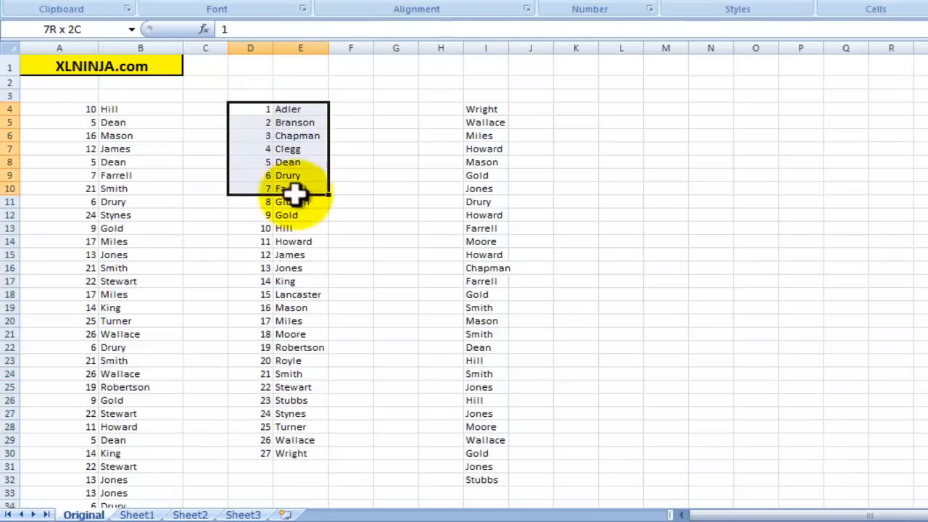
pyautogui.moveTo(300, 189); pyautogui.dragTo(276, 376)
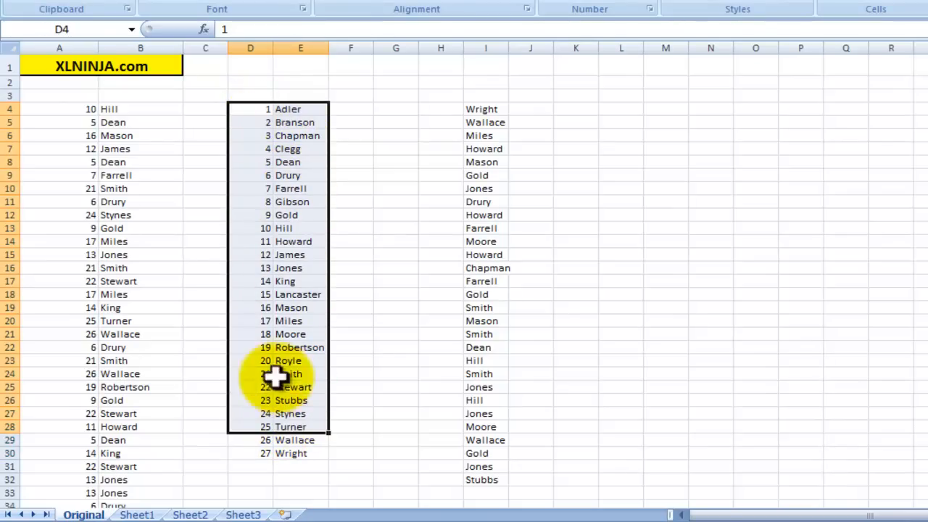
pyautogui.click(141, 109)
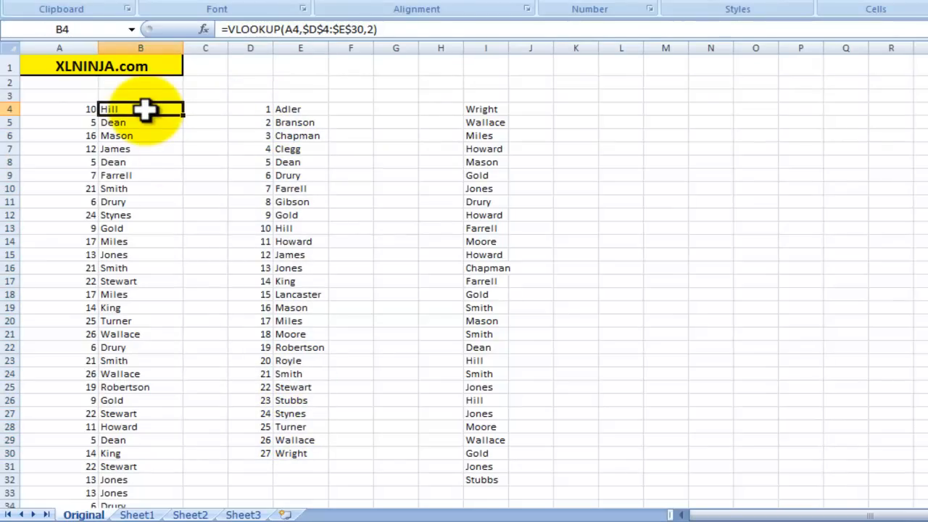
pyautogui.moveTo(127, 134)
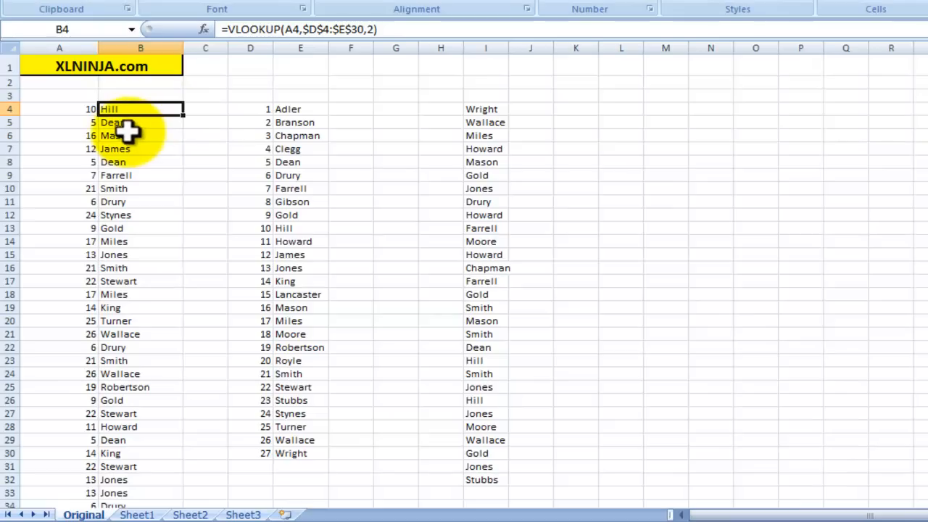
pyautogui.moveTo(231, 111)
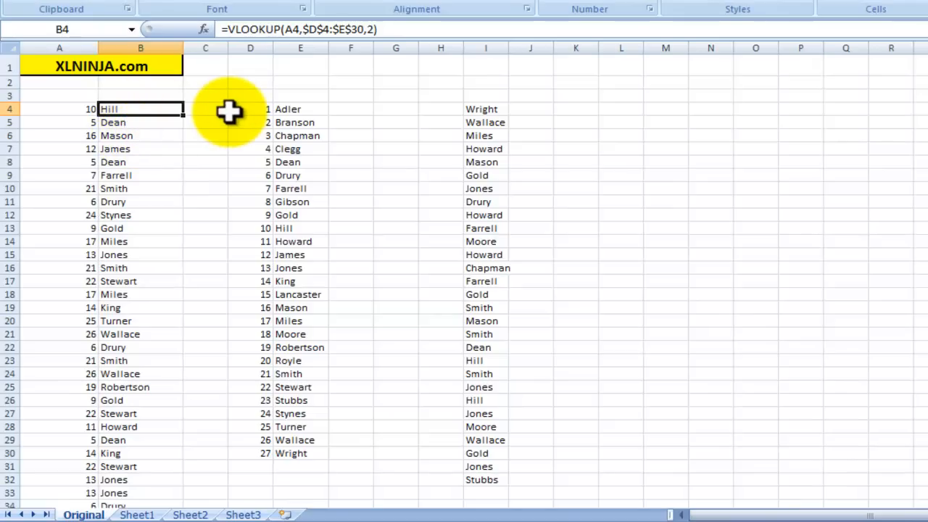